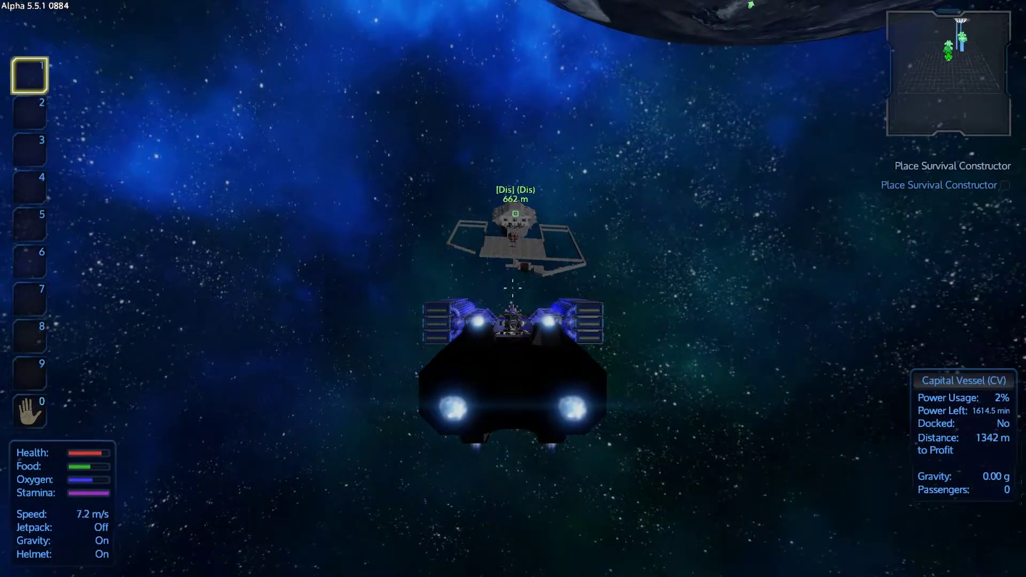
Step: Fly the capital vessel forward to the faction base and land on its platform
{"action": "key", "text": "W"}
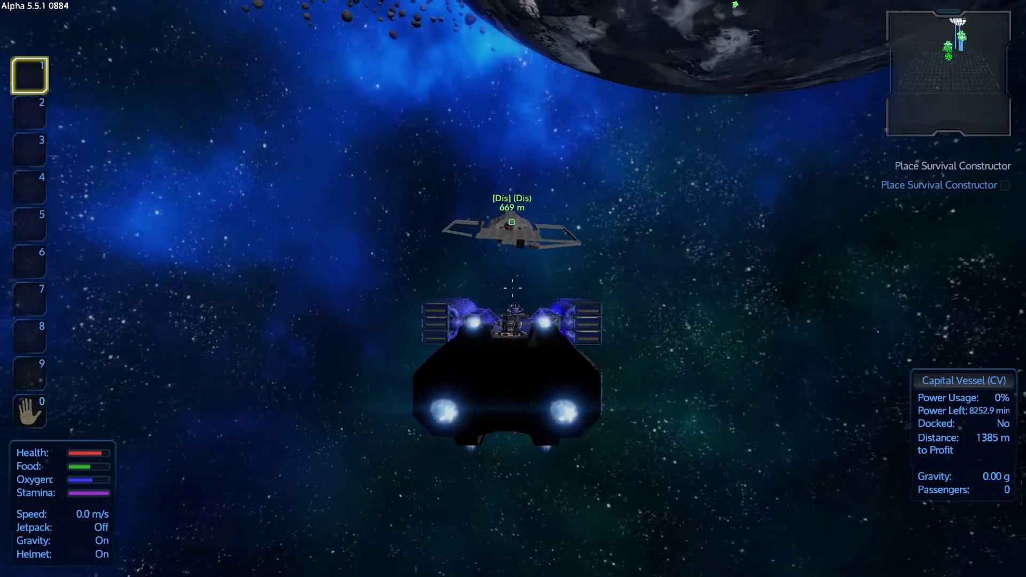
{"action": "key", "text": "W"}
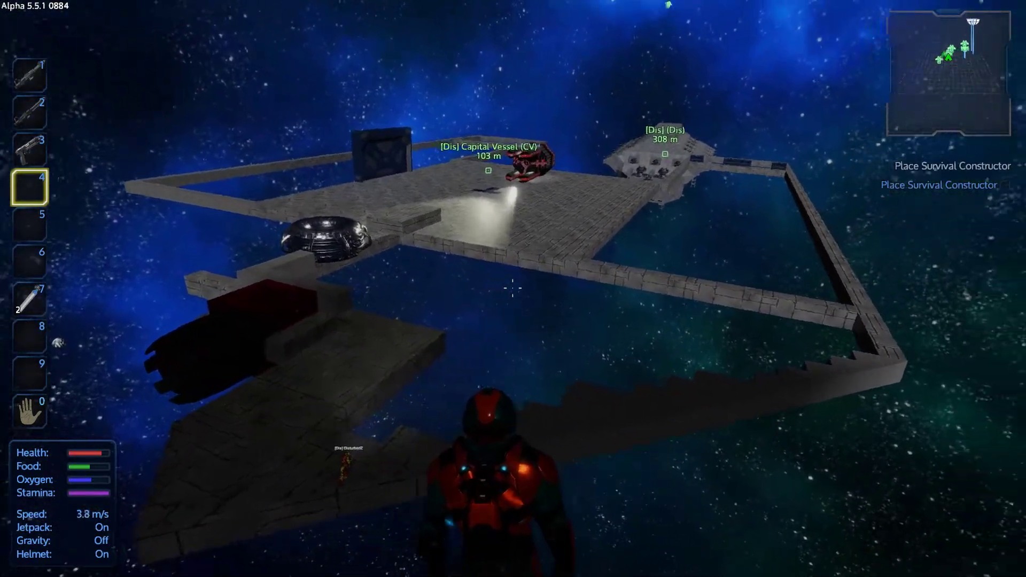
{"action": "key", "text": "w"}
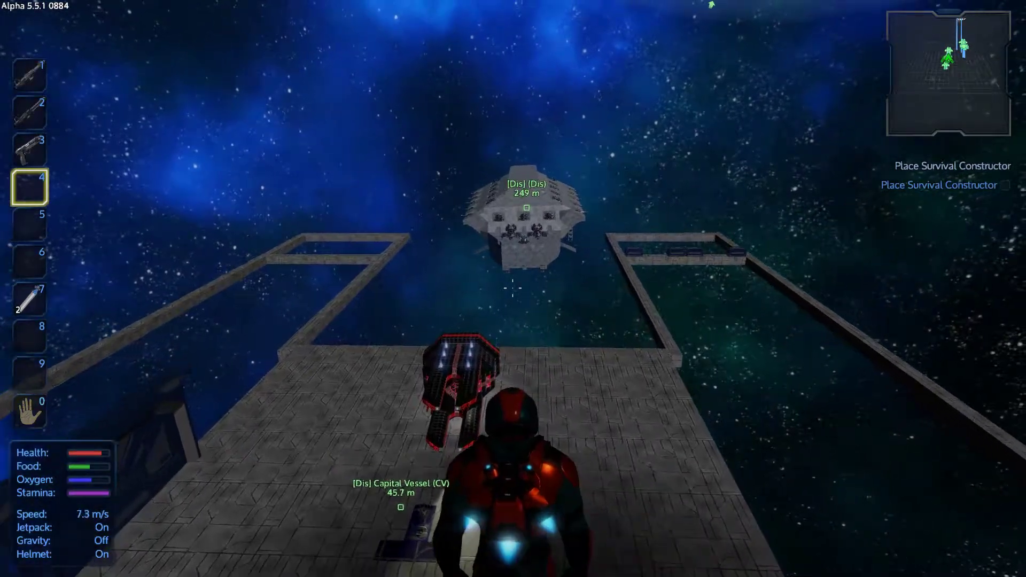
{"action": "key", "text": "w"}
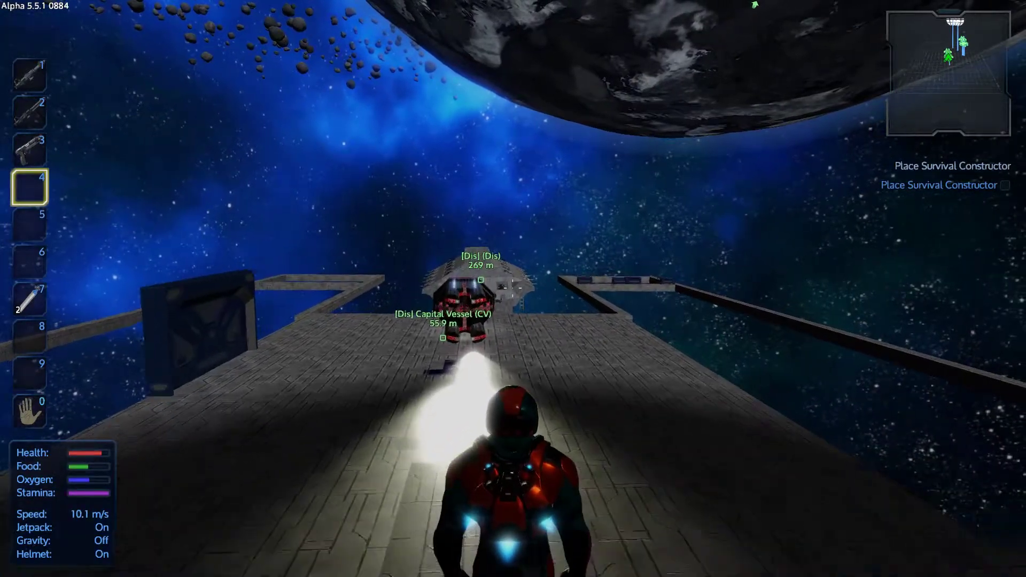
Step: Walk into the ship's red-and-black room up to the small ammo box
{"action": "key", "text": "w"}
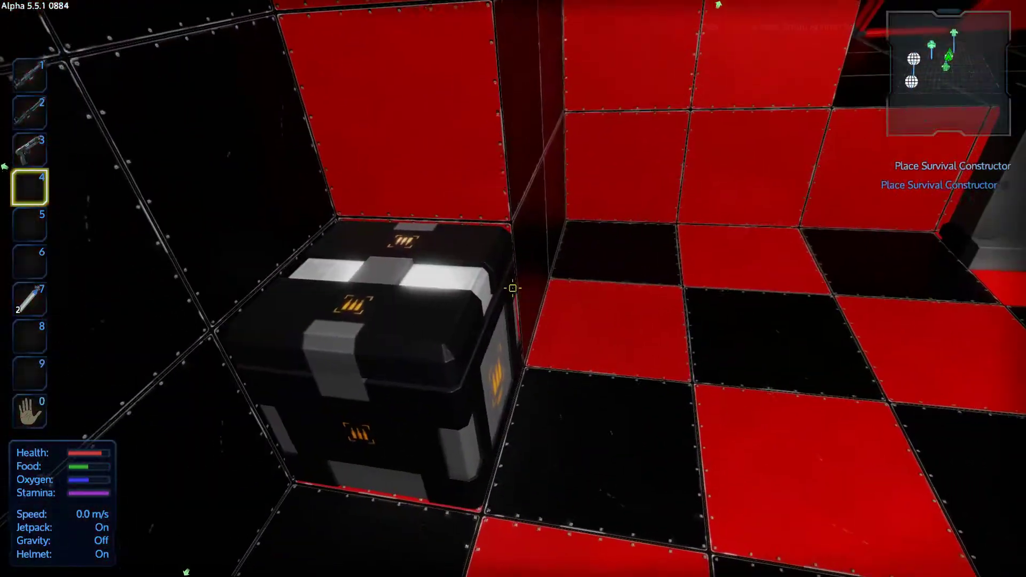
Step: View the Small Ammo Box's 135mm missiles, then head back outside to the ring module
{"action": "key", "text": "f"}
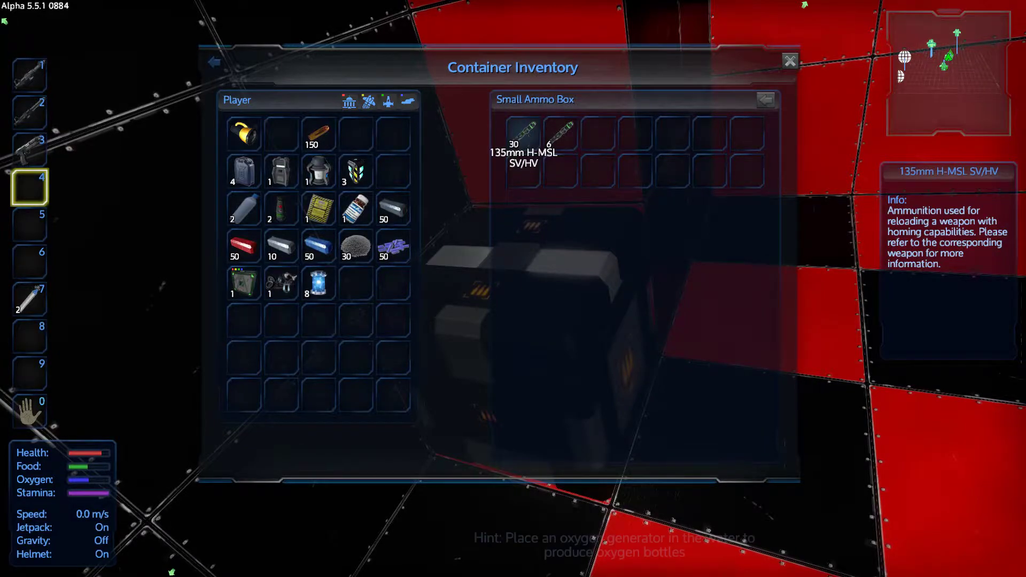
{"action": "left_click", "coordinate": [787, 59]}
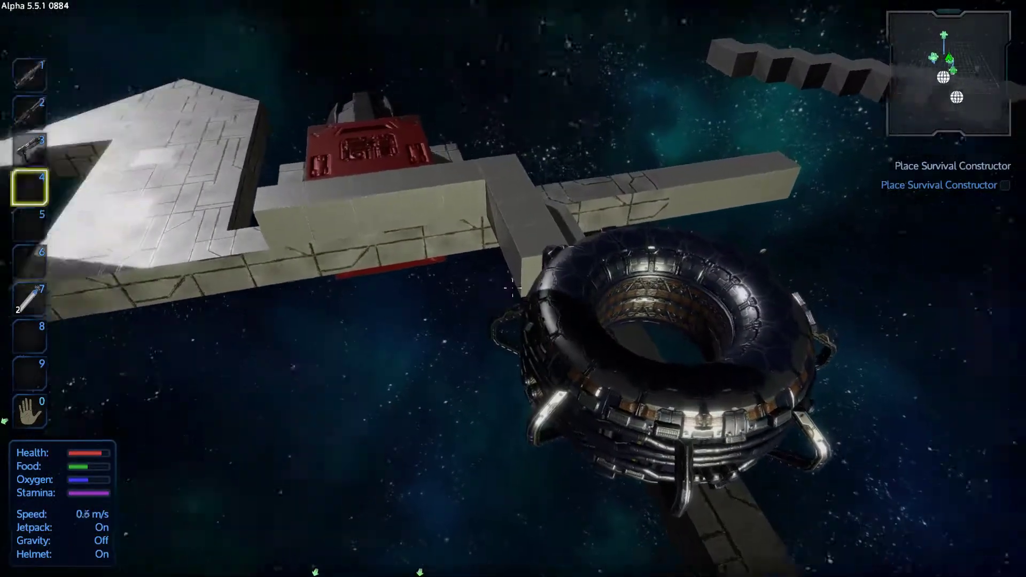
{"action": "mouse_move", "coordinate": [504, 289]}
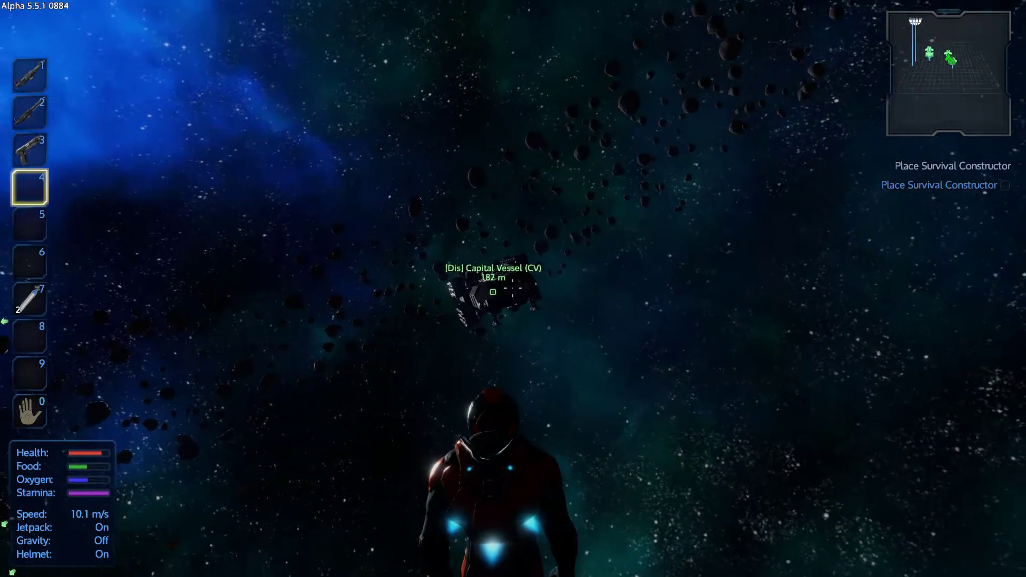
Step: Walk through the capital ship to the cockpit's pilot controls
{"action": "key", "text": "w"}
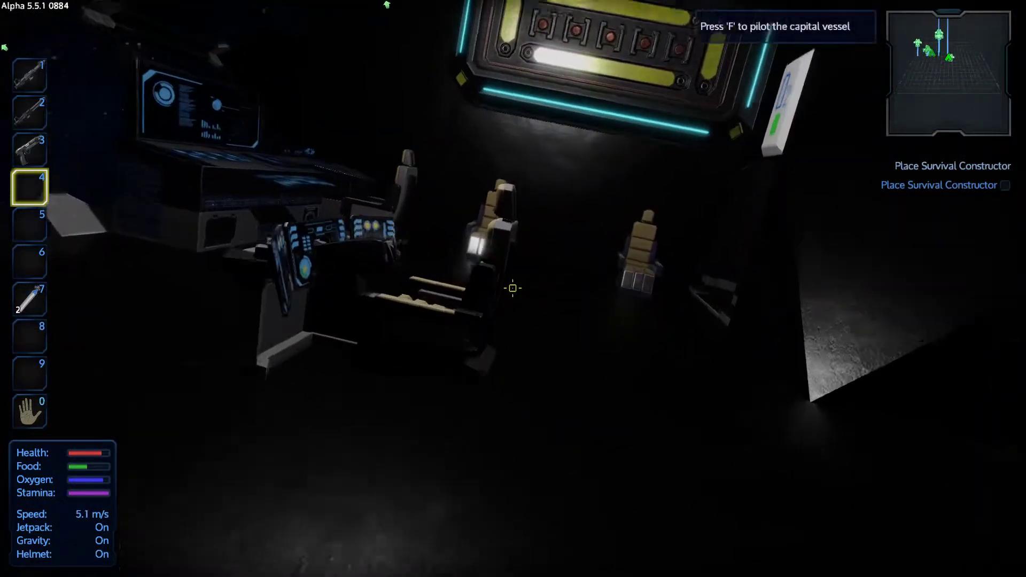
Step: Leave Empyrion for the TeamSpeak 3 window on the desktop
{"action": "key", "text": "f"}
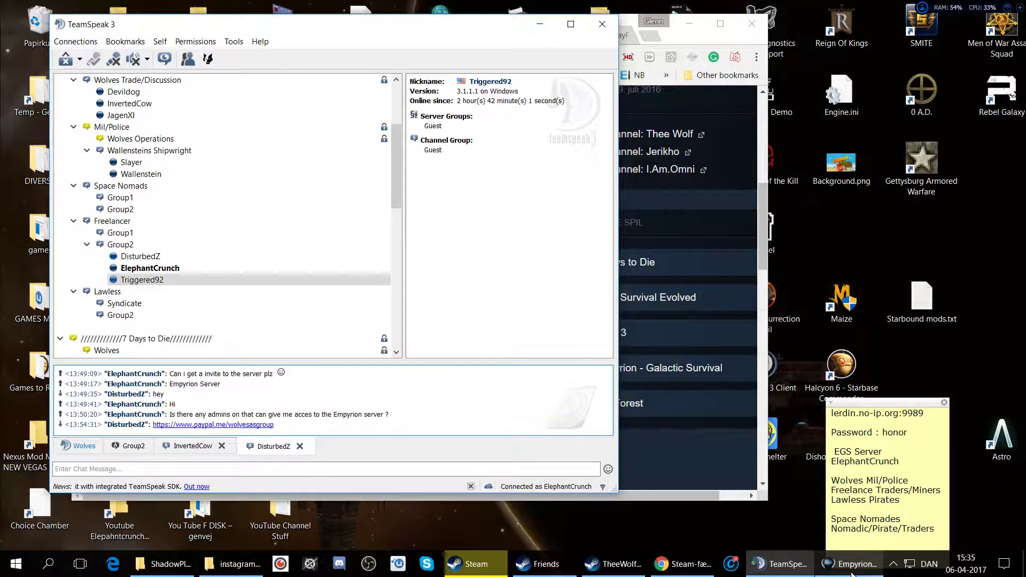
Step: Return to Empyrion and fly out beside the OBLIVION capital ship
{"action": "left_click", "coordinate": [851, 563]}
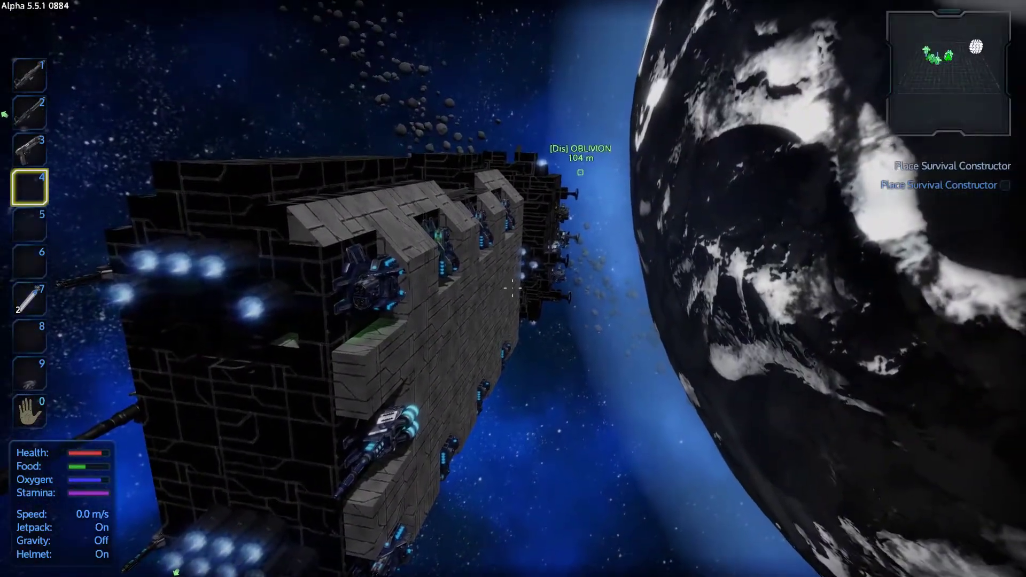
Step: Jetpack along the hull toward the unfinished ship frame and bring up the Player Inventory
{"action": "key", "text": "w"}
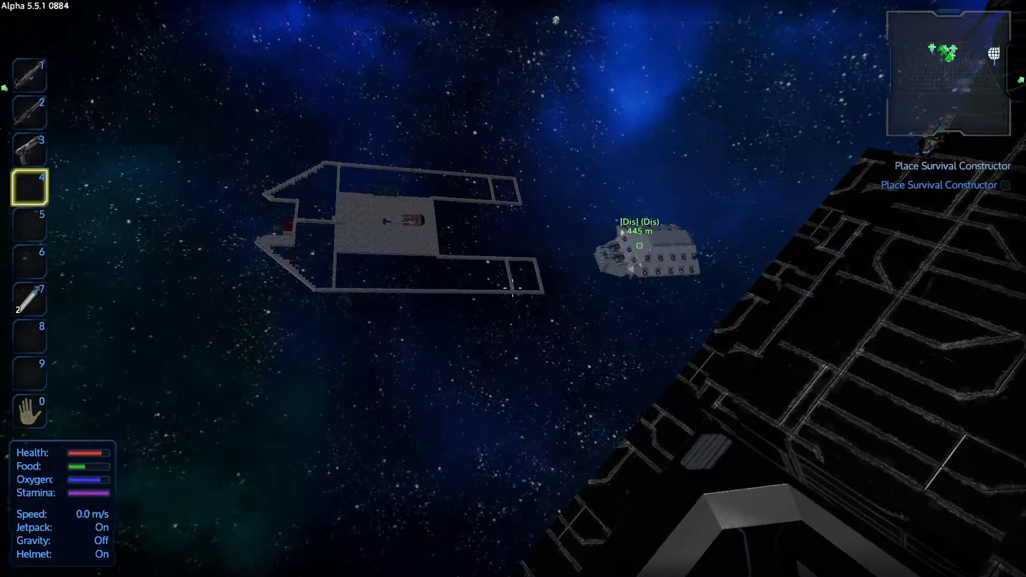
{"action": "key", "text": "i"}
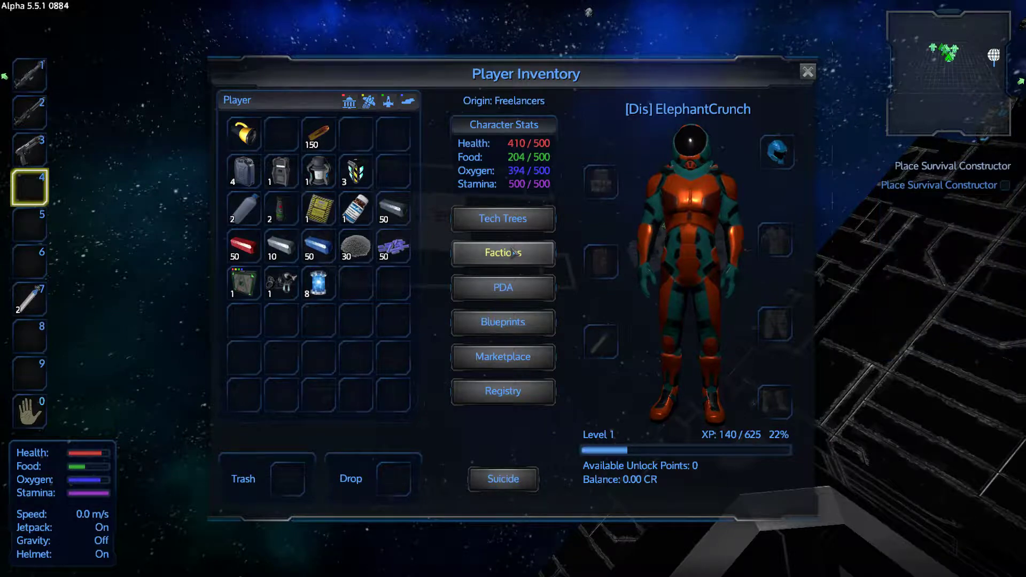
{"action": "mouse_move", "coordinate": [516, 369]}
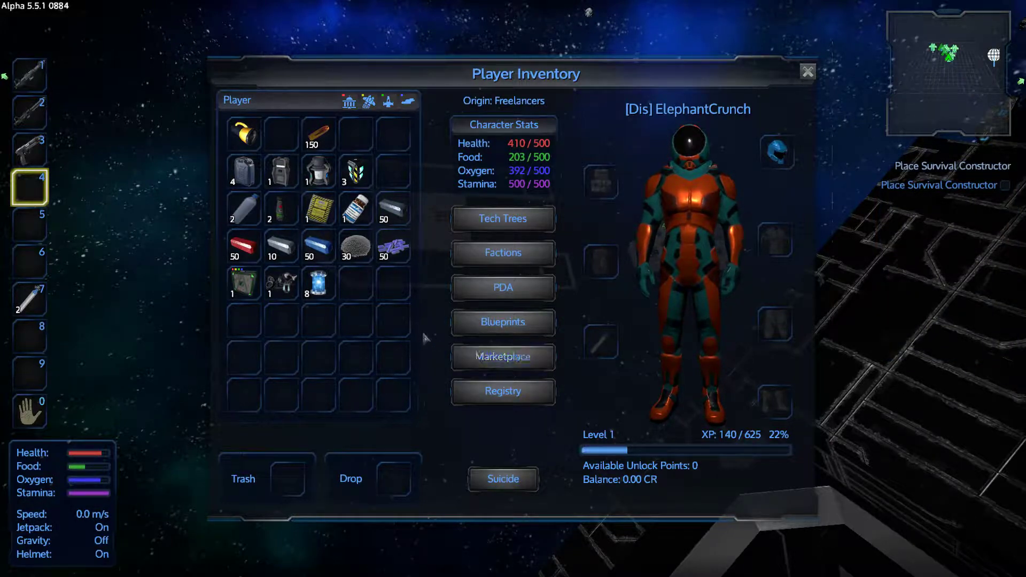
Step: Close the Player Inventory to hover again by the dark hull
{"action": "left_click", "coordinate": [808, 72]}
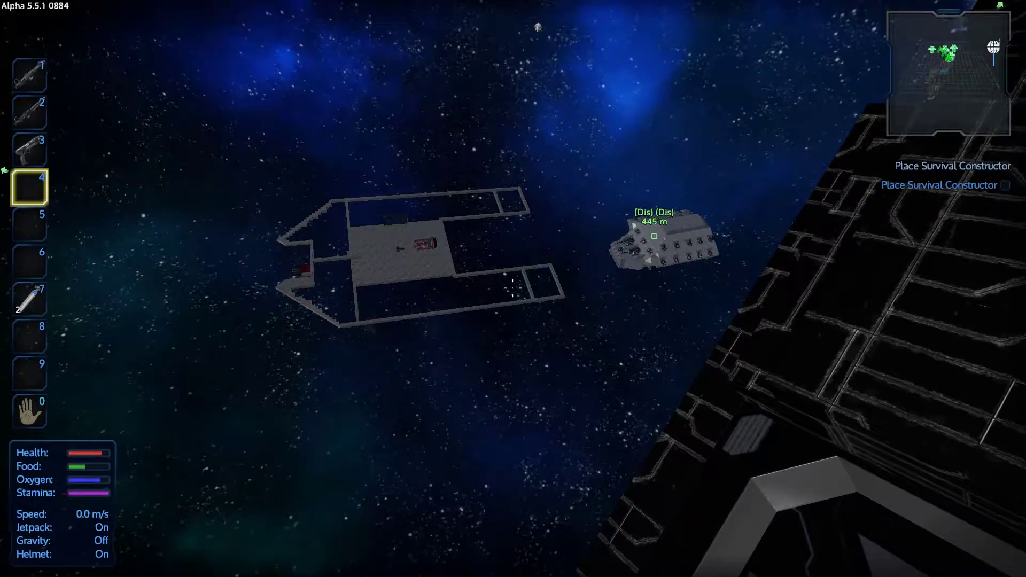
{"action": "mouse_move", "coordinate": [512, 304]}
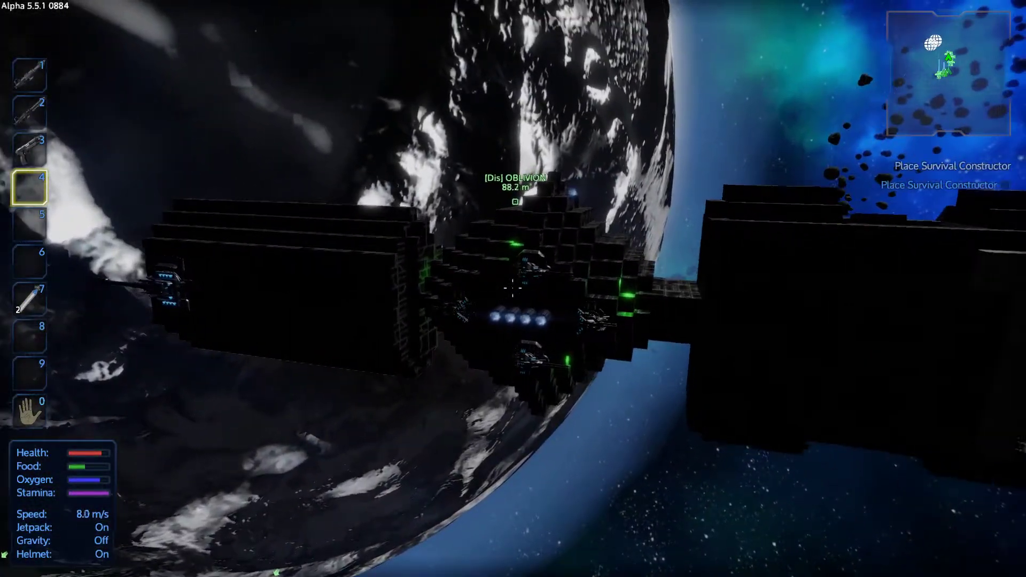
{"action": "mouse_move", "coordinate": [511, 290]}
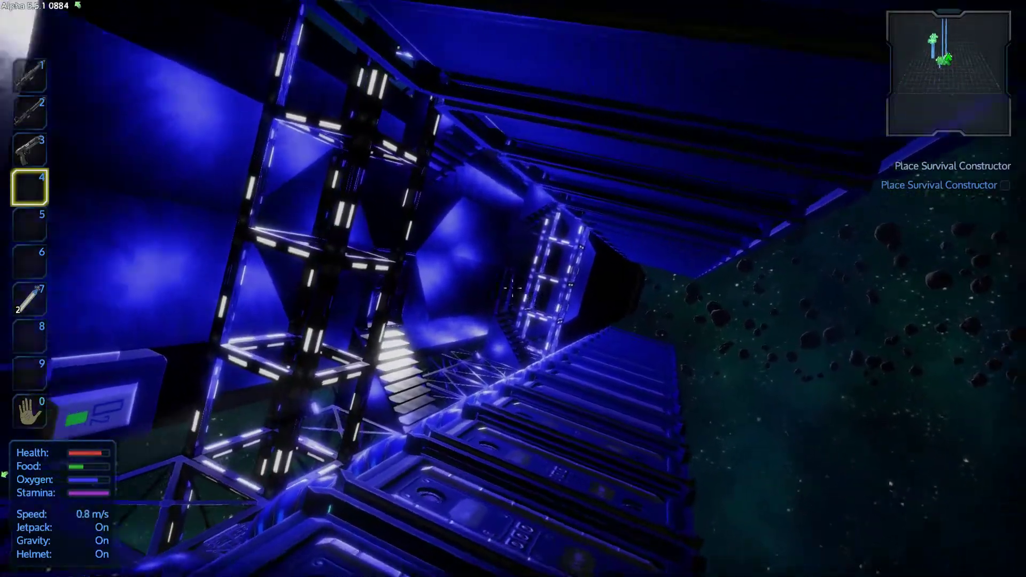
{"action": "mouse_move", "coordinate": [512, 288]}
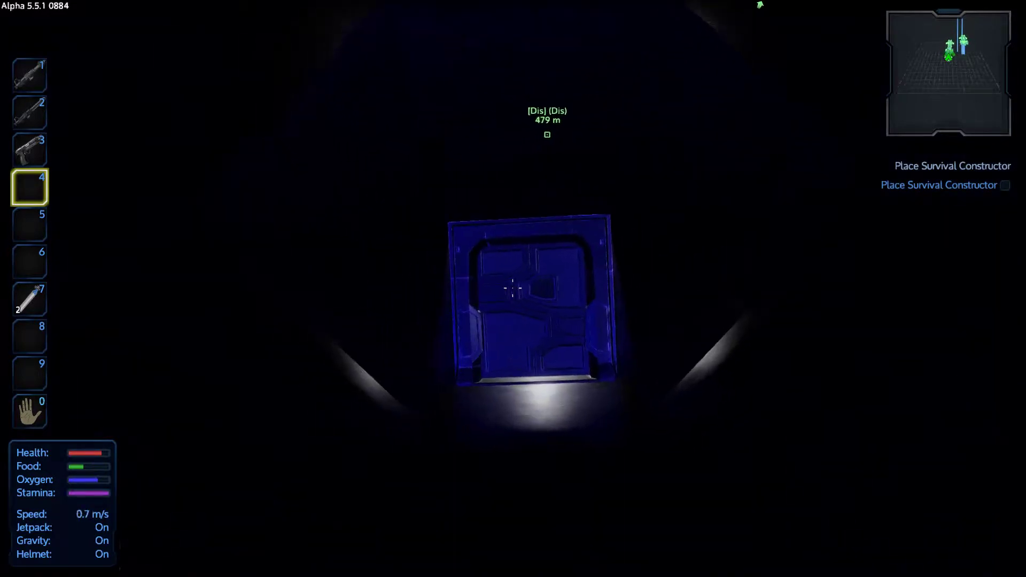
{"action": "mouse_move", "coordinate": [512, 287]}
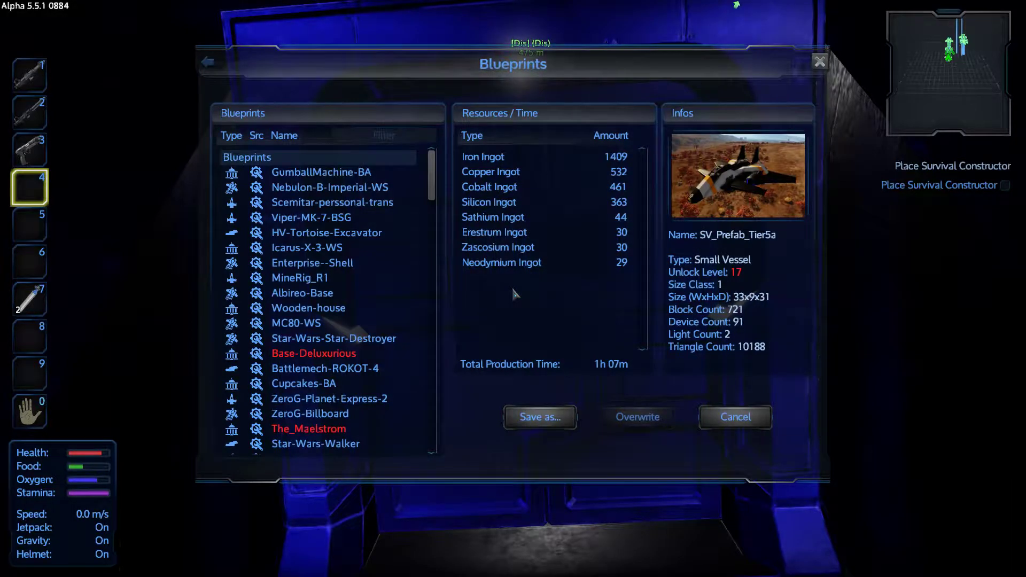
{"action": "mouse_move", "coordinate": [562, 280]}
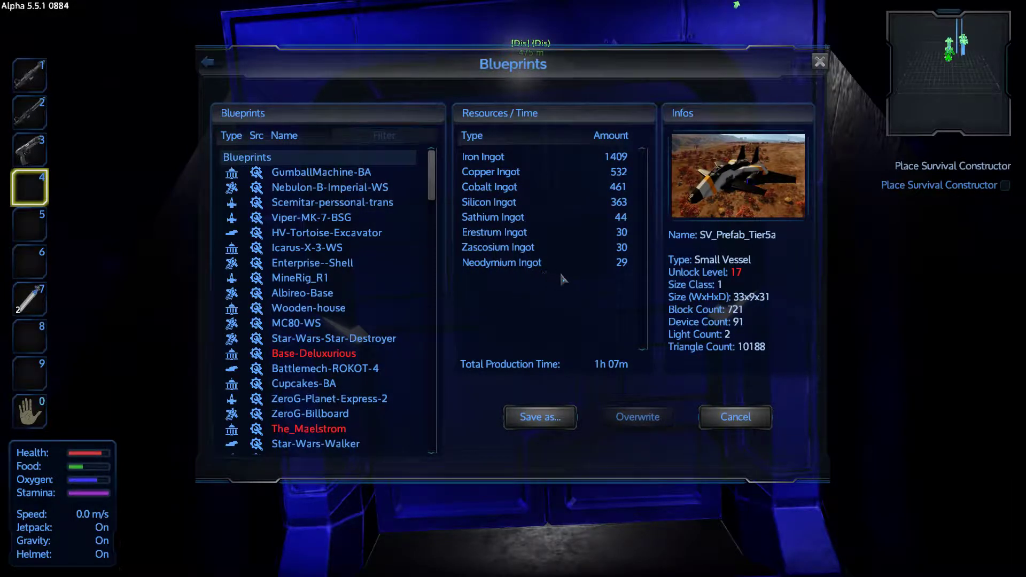
{"action": "mouse_move", "coordinate": [493, 308]}
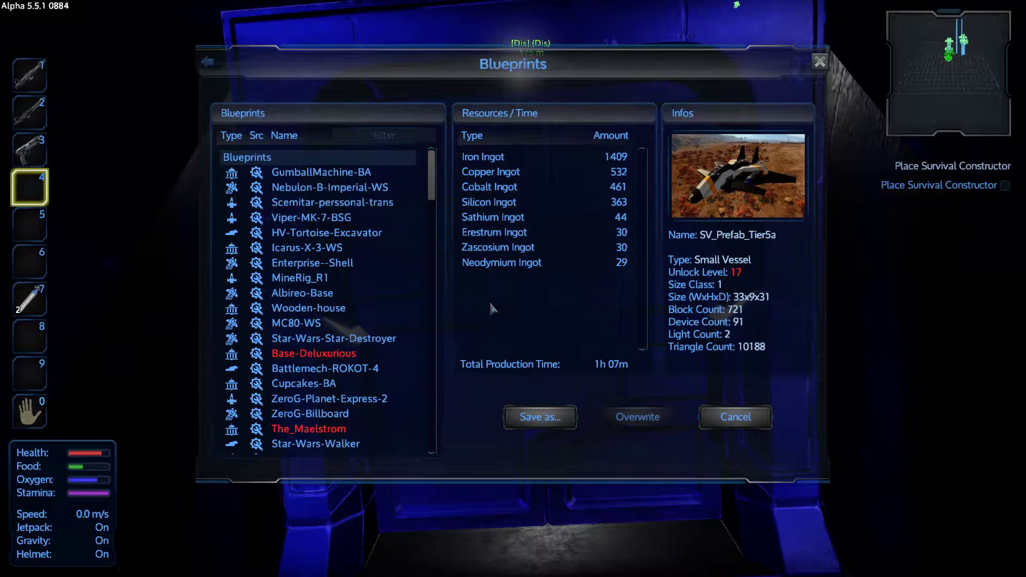
{"action": "mouse_move", "coordinate": [505, 302]}
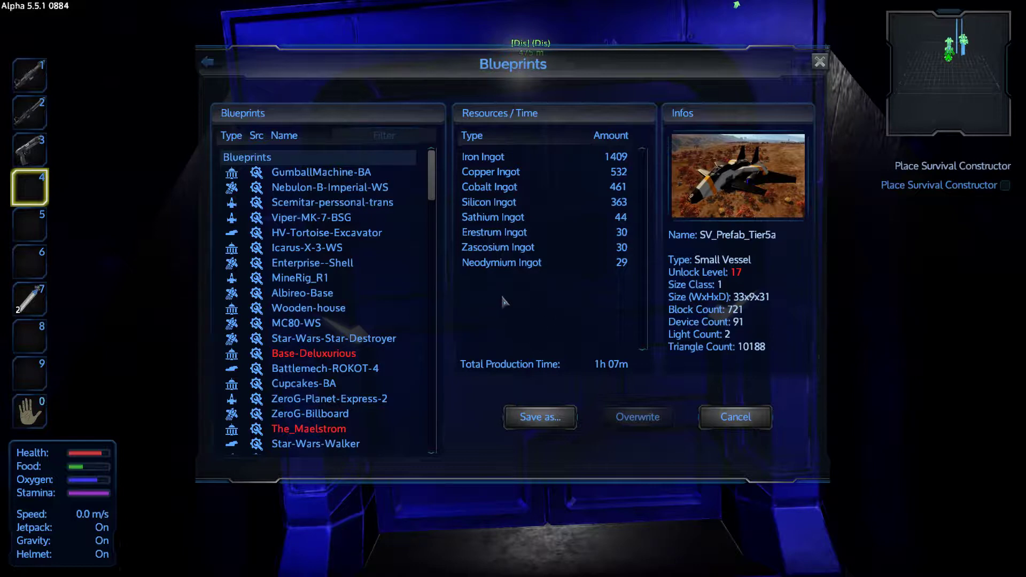
{"action": "mouse_move", "coordinate": [546, 288]}
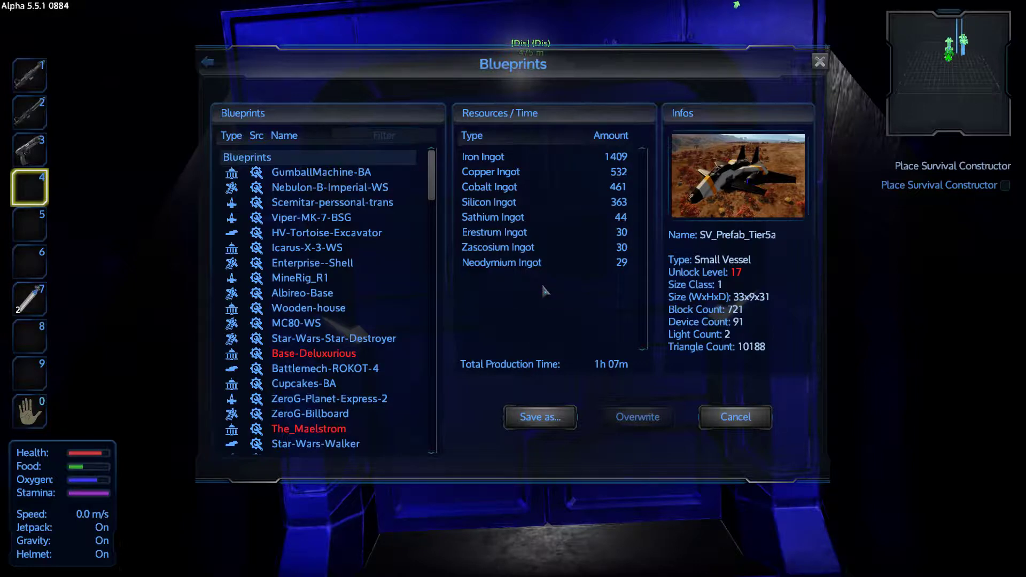
{"action": "mouse_move", "coordinate": [536, 284]}
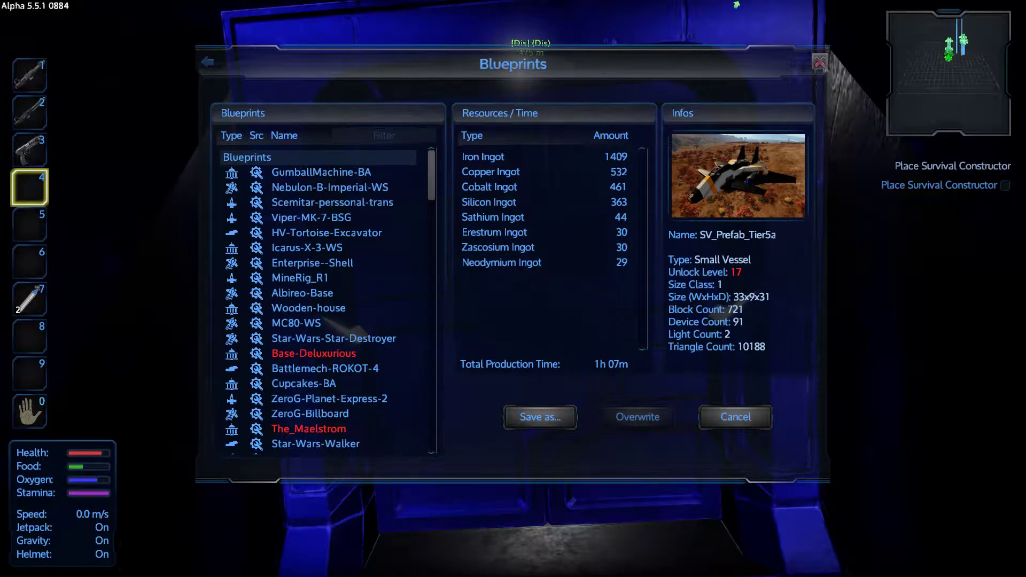
Step: Dismiss the Blueprints window showing SV_Prefab_Tier5a's details
{"action": "left_click", "coordinate": [735, 417]}
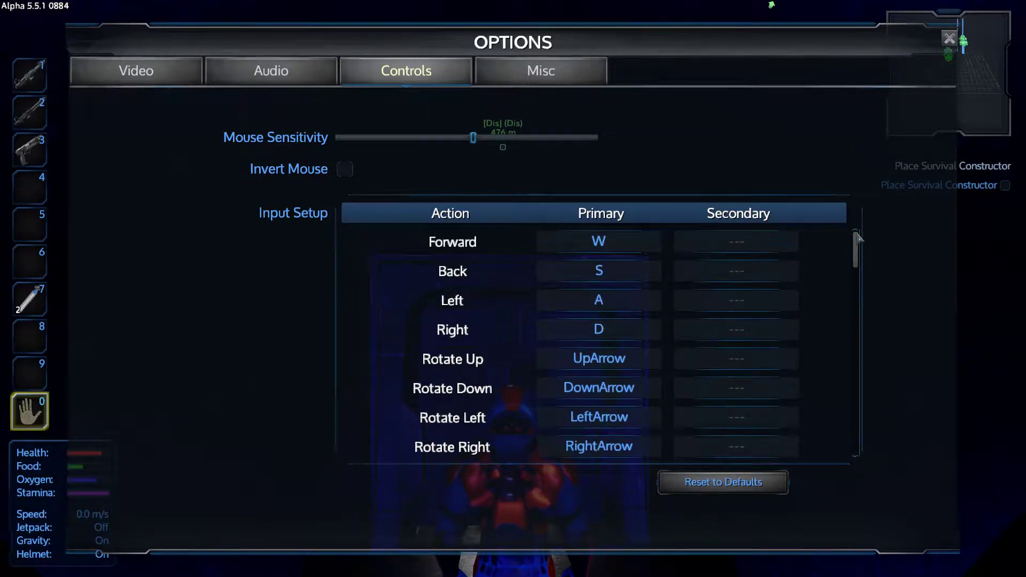
Step: Check the Create Blueprint binding (RightAlt + O) in the Input Setup list and close Options
{"action": "scroll", "scroll_direction": "down", "scroll_amount": 3}
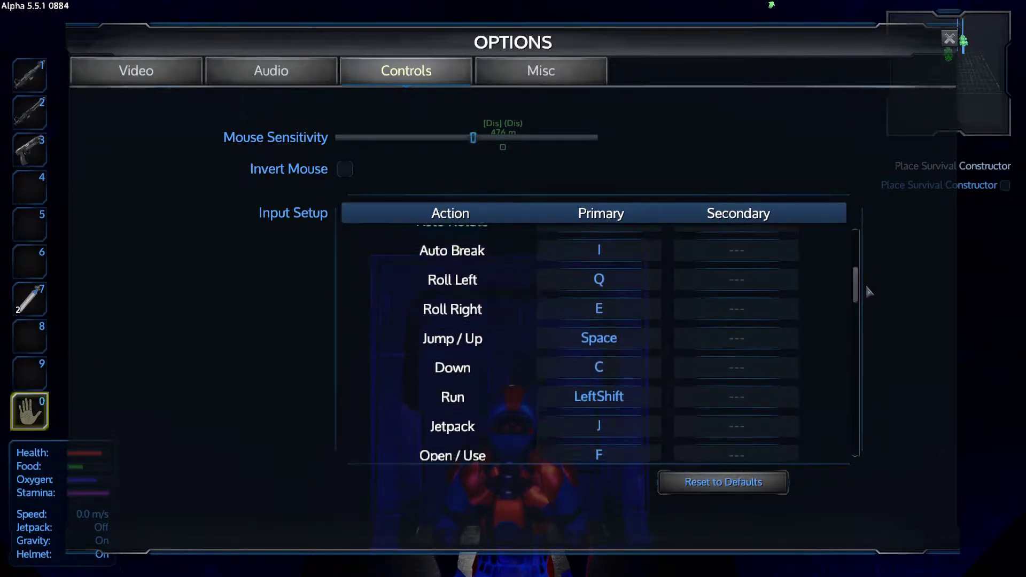
{"action": "scroll", "scroll_direction": "down", "scroll_amount": 3}
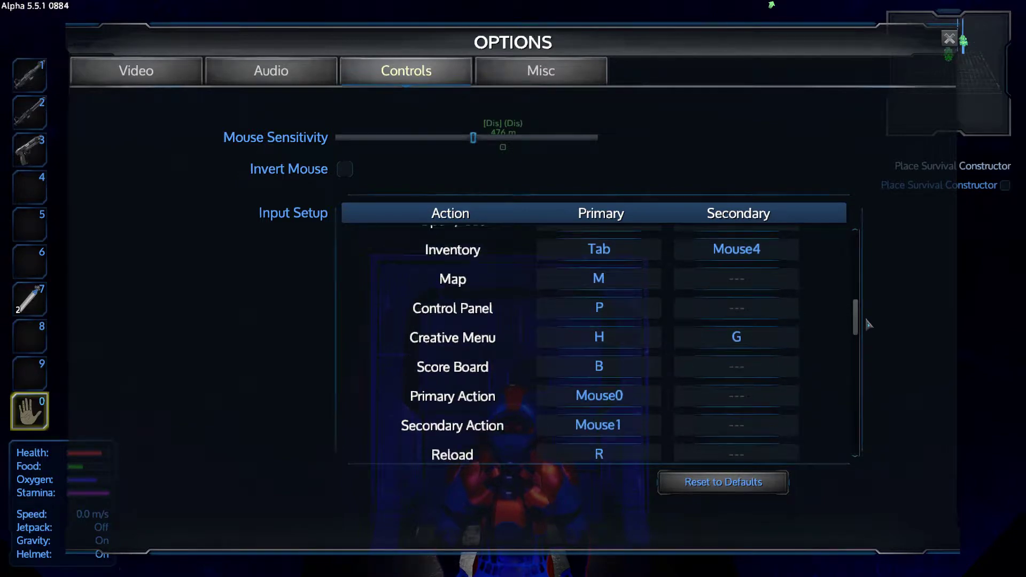
{"action": "scroll", "scroll_direction": "down", "scroll_amount": 3}
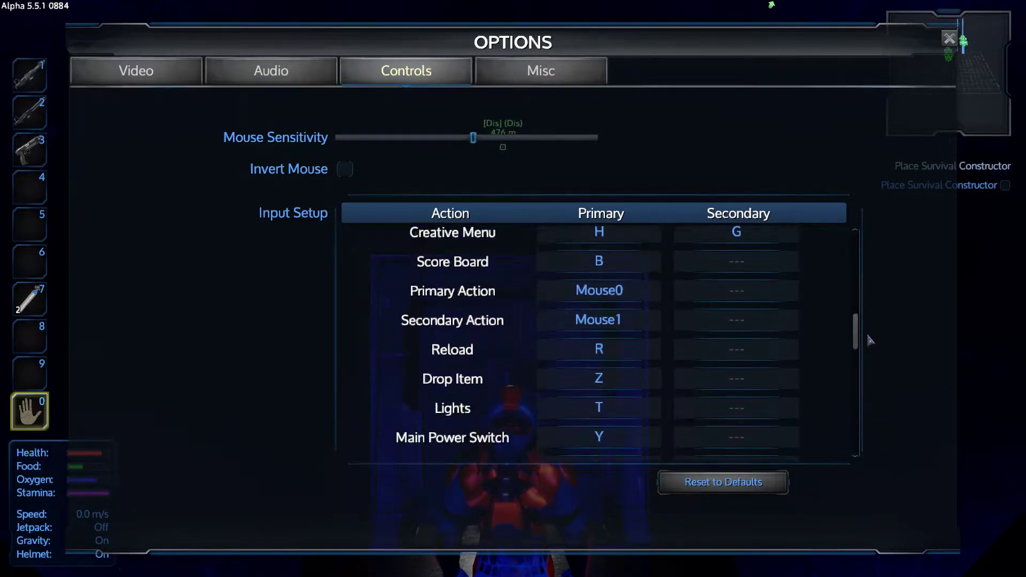
{"action": "scroll", "scroll_direction": "down", "scroll_amount": 3}
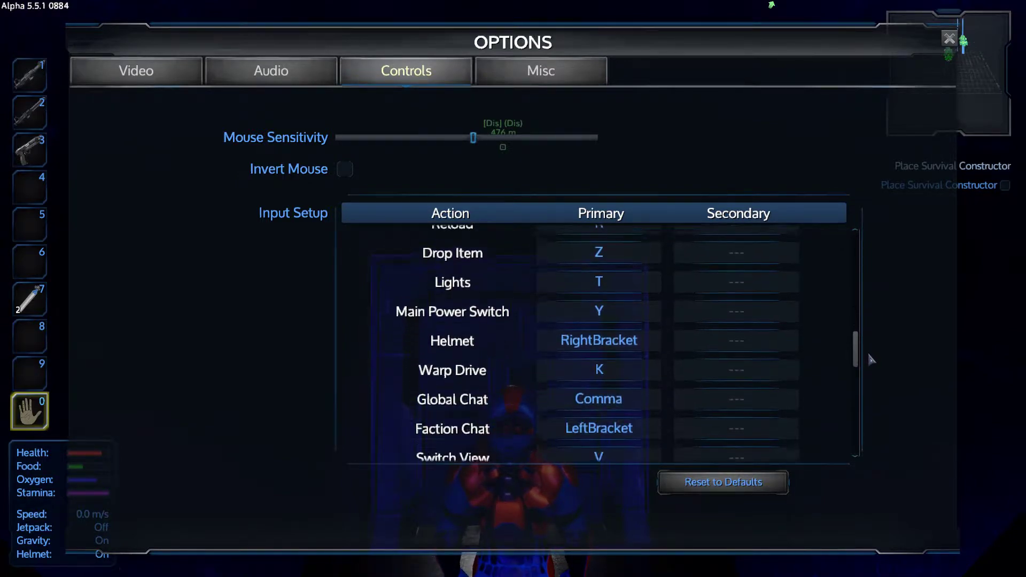
{"action": "scroll", "scroll_direction": "down", "scroll_amount": 3}
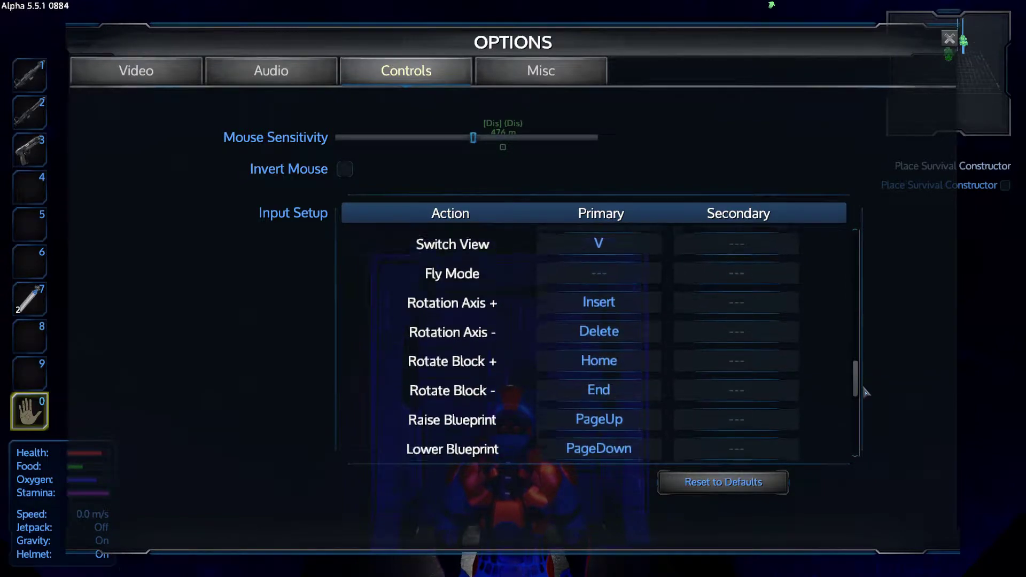
{"action": "scroll", "scroll_direction": "down", "scroll_amount": 3}
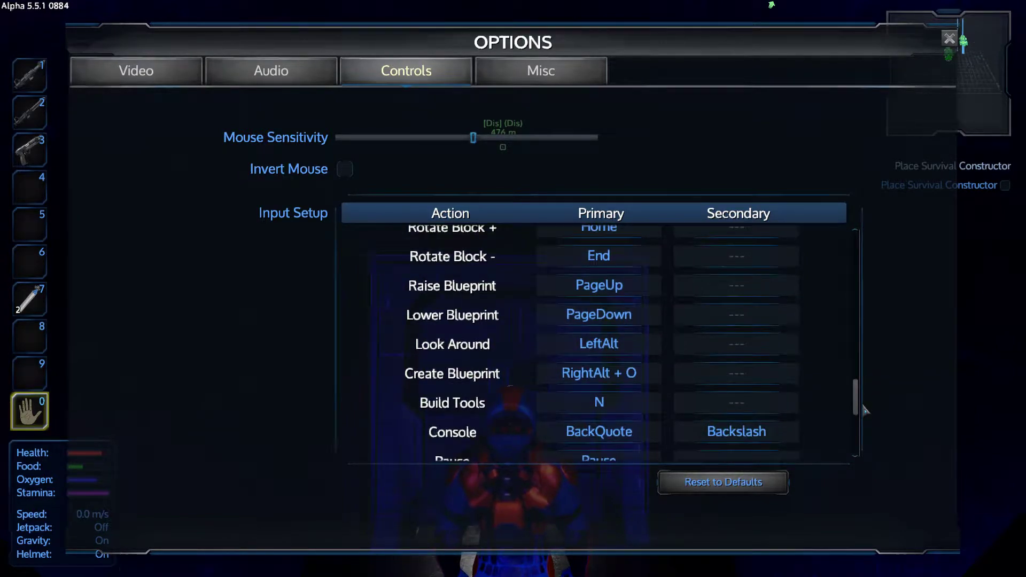
{"action": "scroll", "scroll_direction": "down", "scroll_amount": 3}
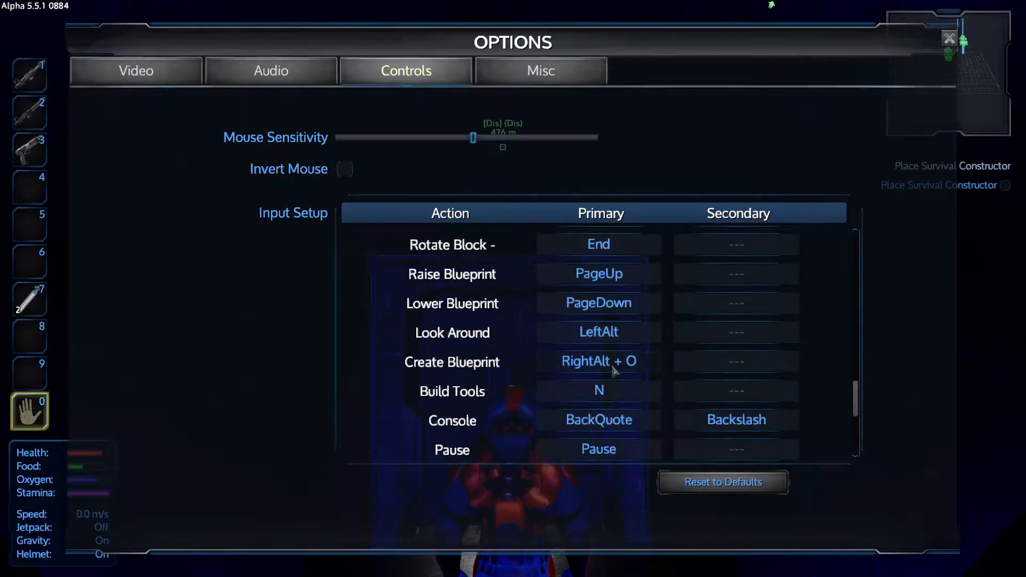
{"action": "left_click", "coordinate": [598, 361]}
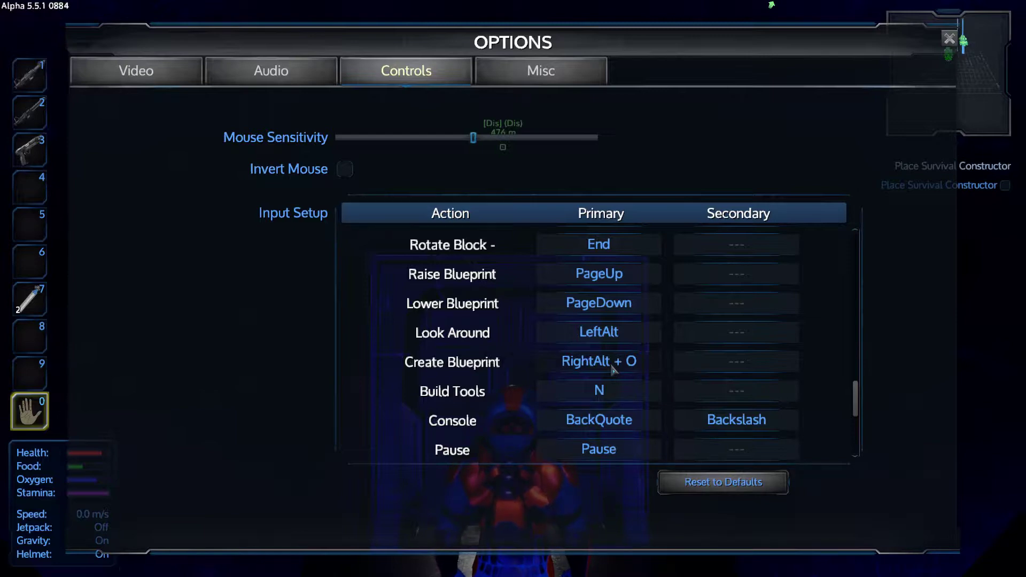
{"action": "left_click", "coordinate": [946, 38]}
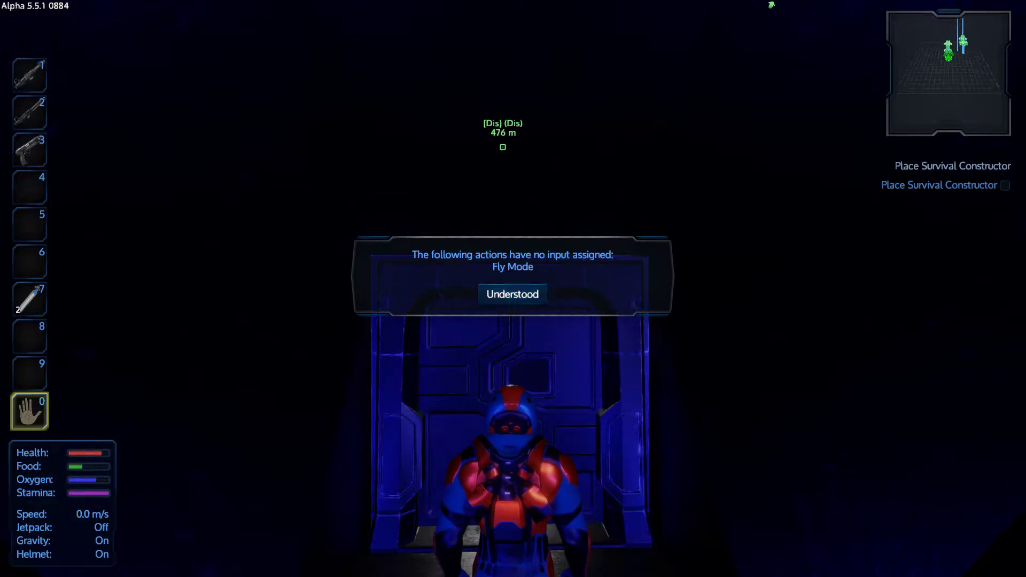
Step: Acknowledge the Fly Mode unassigned-input notice with Understood before reopening Blueprints
{"action": "left_click", "coordinate": [513, 294]}
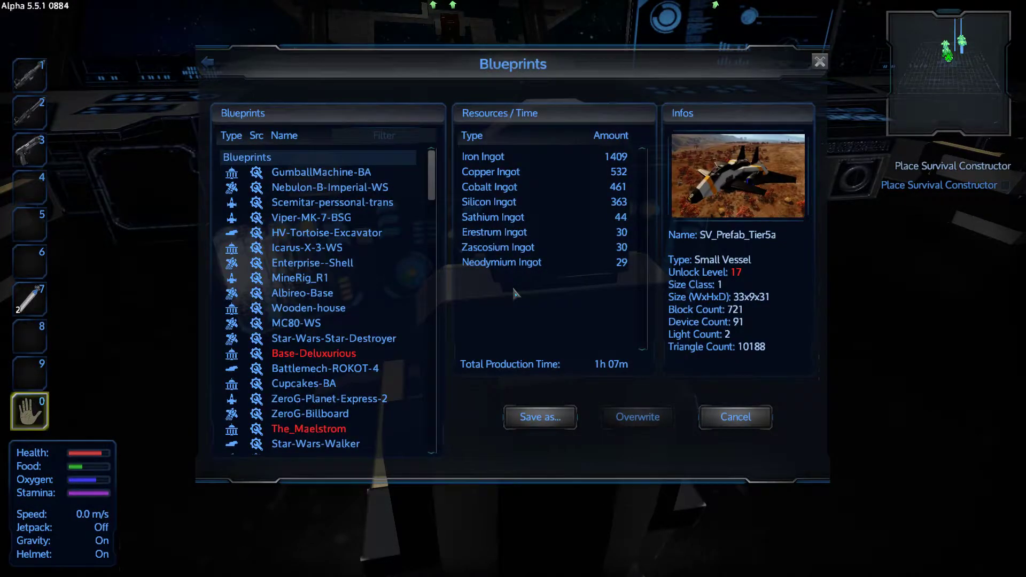
Step: Cancel out of the Blueprints dialog and dismiss the Fly Mode notice in the cockpit
{"action": "left_click", "coordinate": [735, 417]}
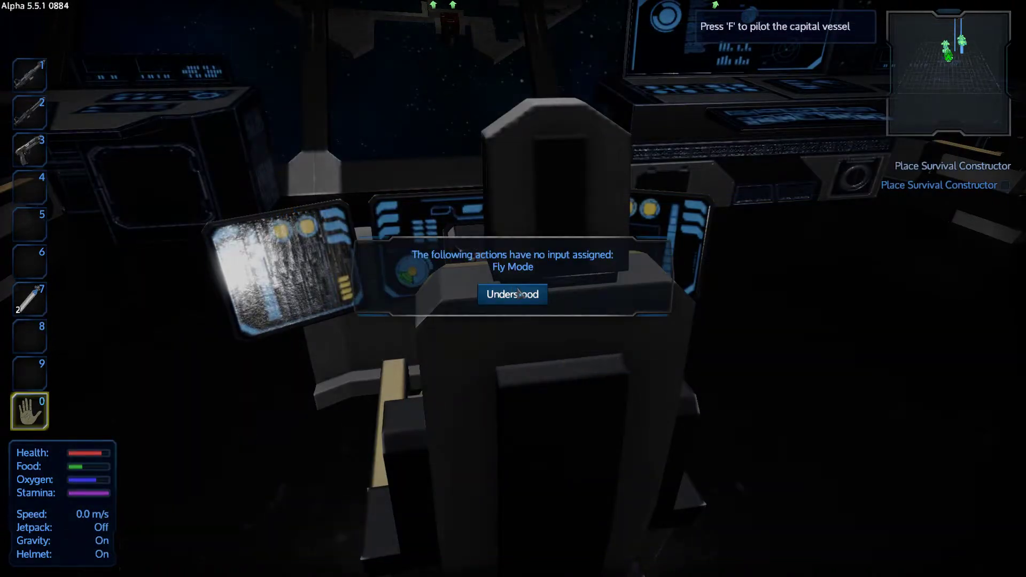
{"action": "left_click", "coordinate": [513, 294]}
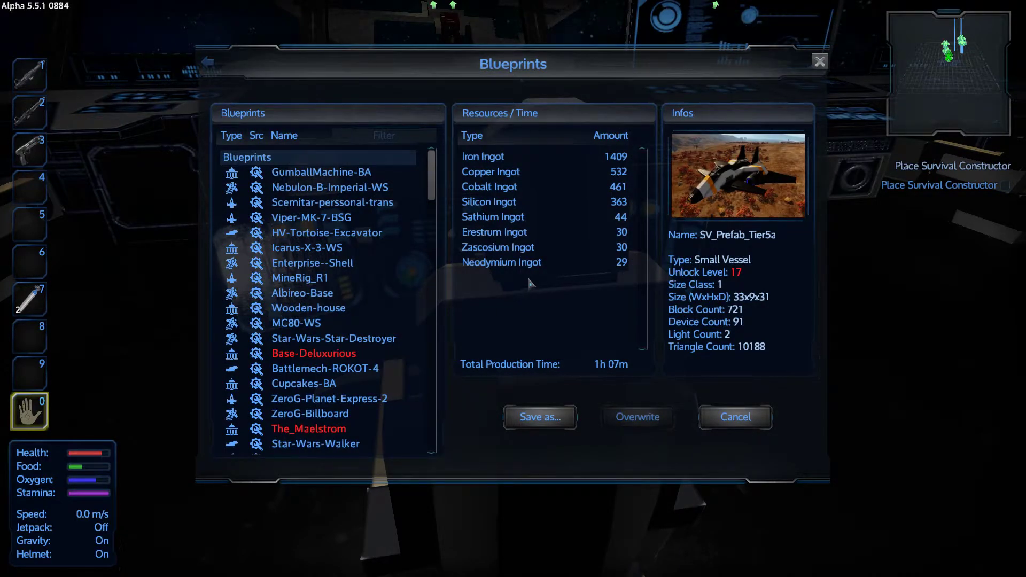
{"action": "mouse_move", "coordinate": [517, 294]}
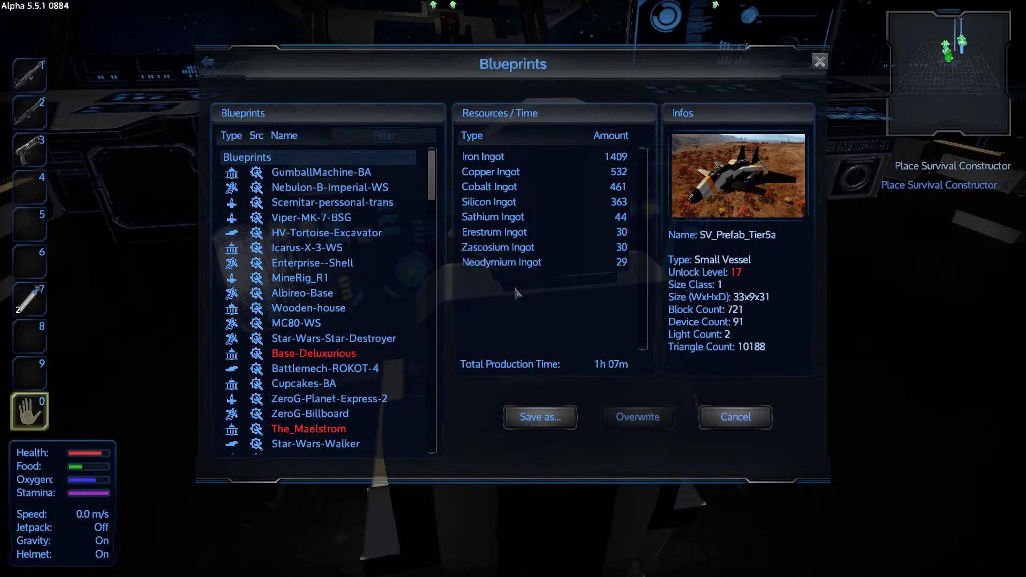
{"action": "mouse_move", "coordinate": [528, 299]}
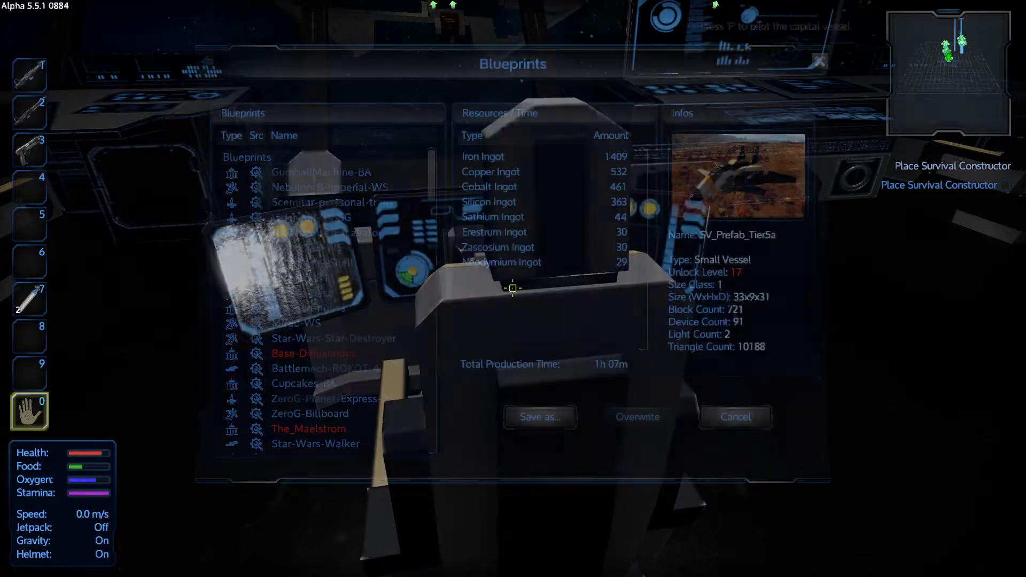
Step: Cancel the Blueprints window and dismiss the Fly Mode notice, then walk to the seating room
{"action": "left_click", "coordinate": [735, 417]}
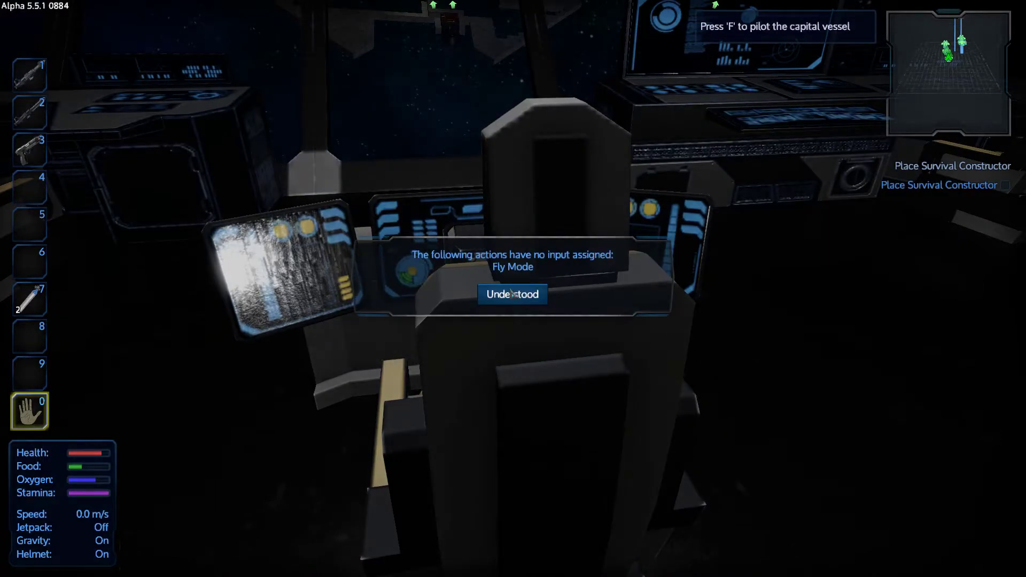
{"action": "left_click", "coordinate": [511, 294]}
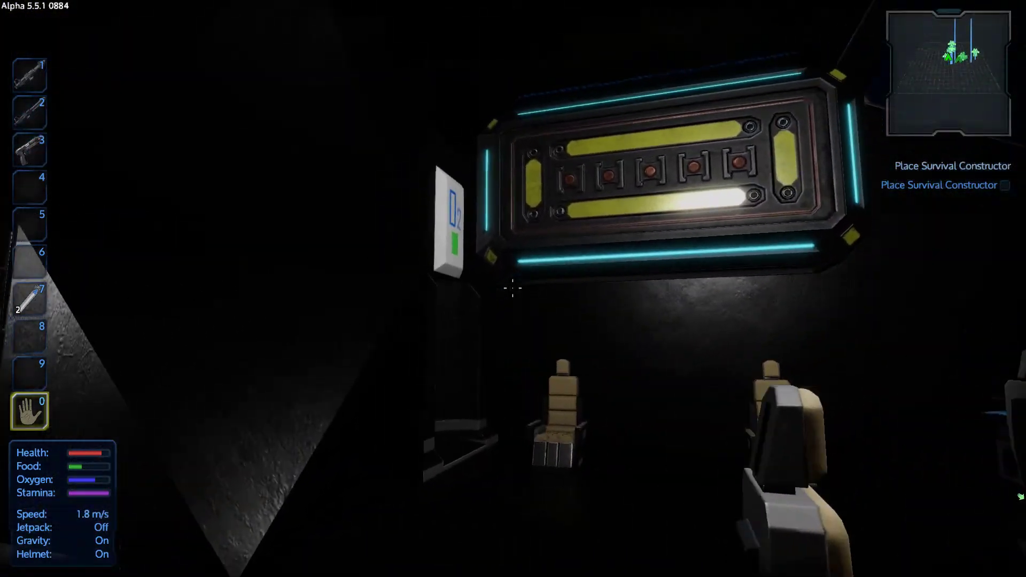
{"action": "mouse_move", "coordinate": [513, 289]}
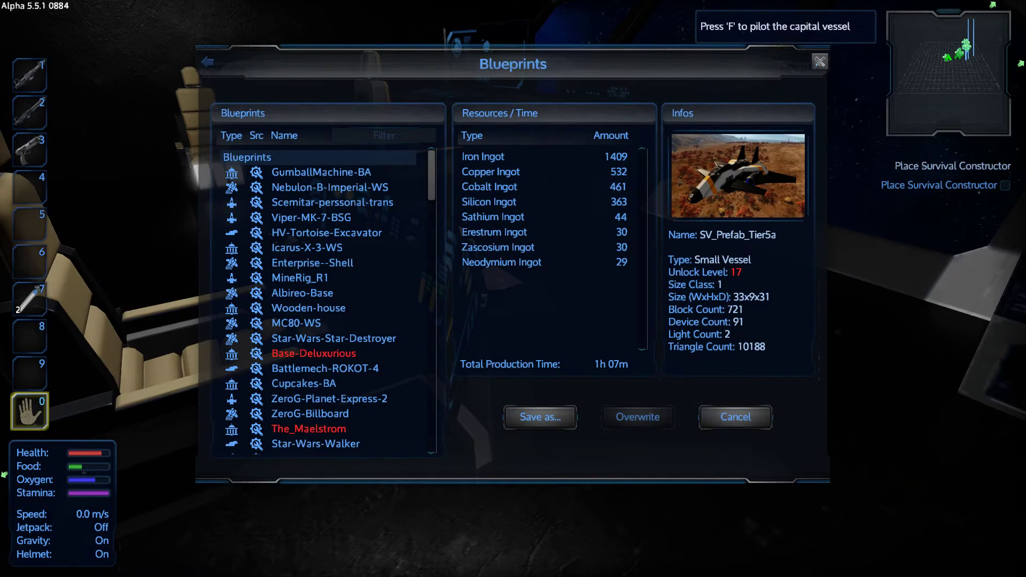
Step: Cancel the reopened Blueprints dialog, leaving the bridge view toward the capital vessel 246 m away
{"action": "left_click", "coordinate": [736, 417]}
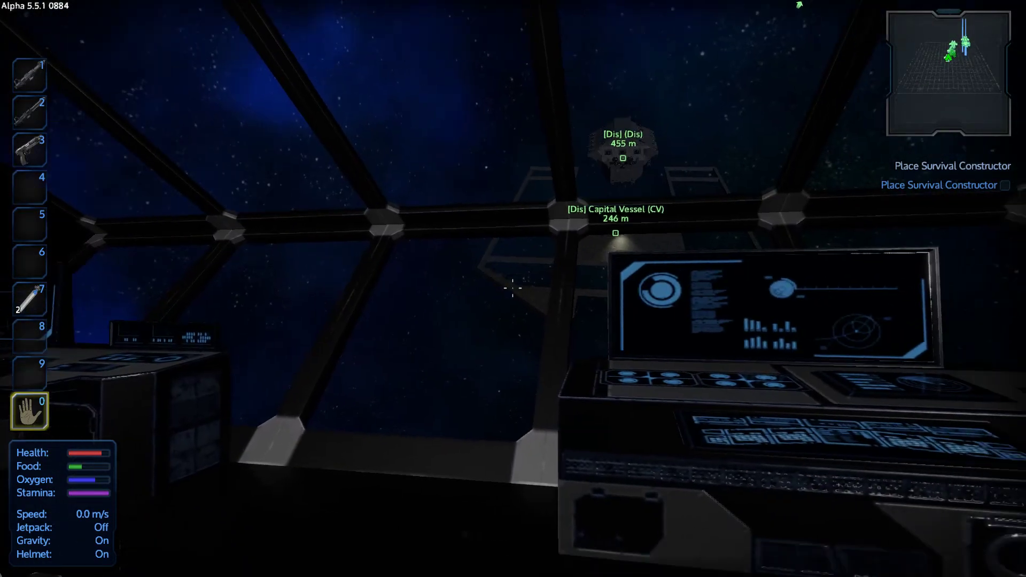